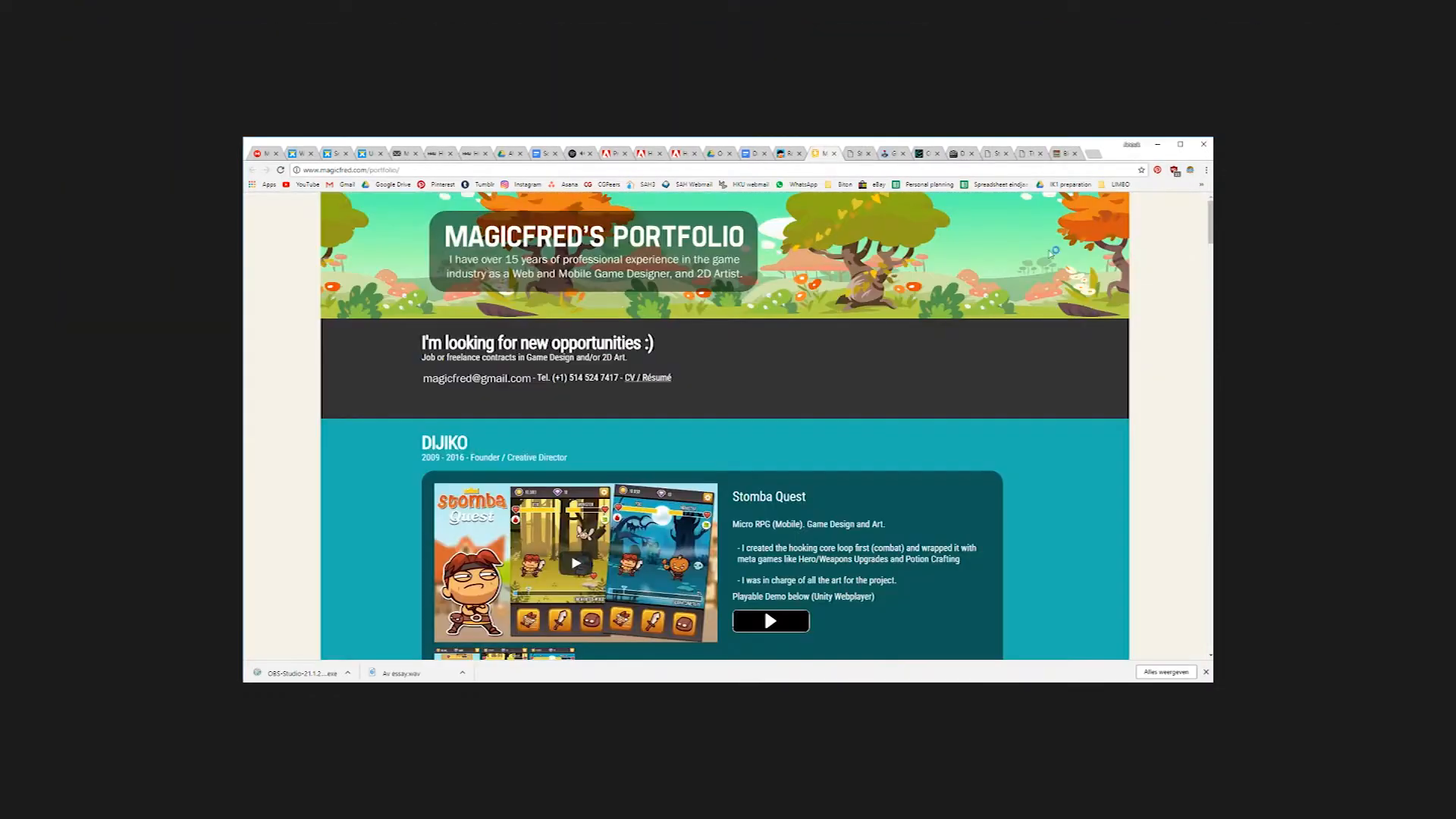
# Step: Scroll the magicfred.com portfolio down to the Roofdog Games projects, then switch to the next portfolio
pyautogui.scroll(-3)
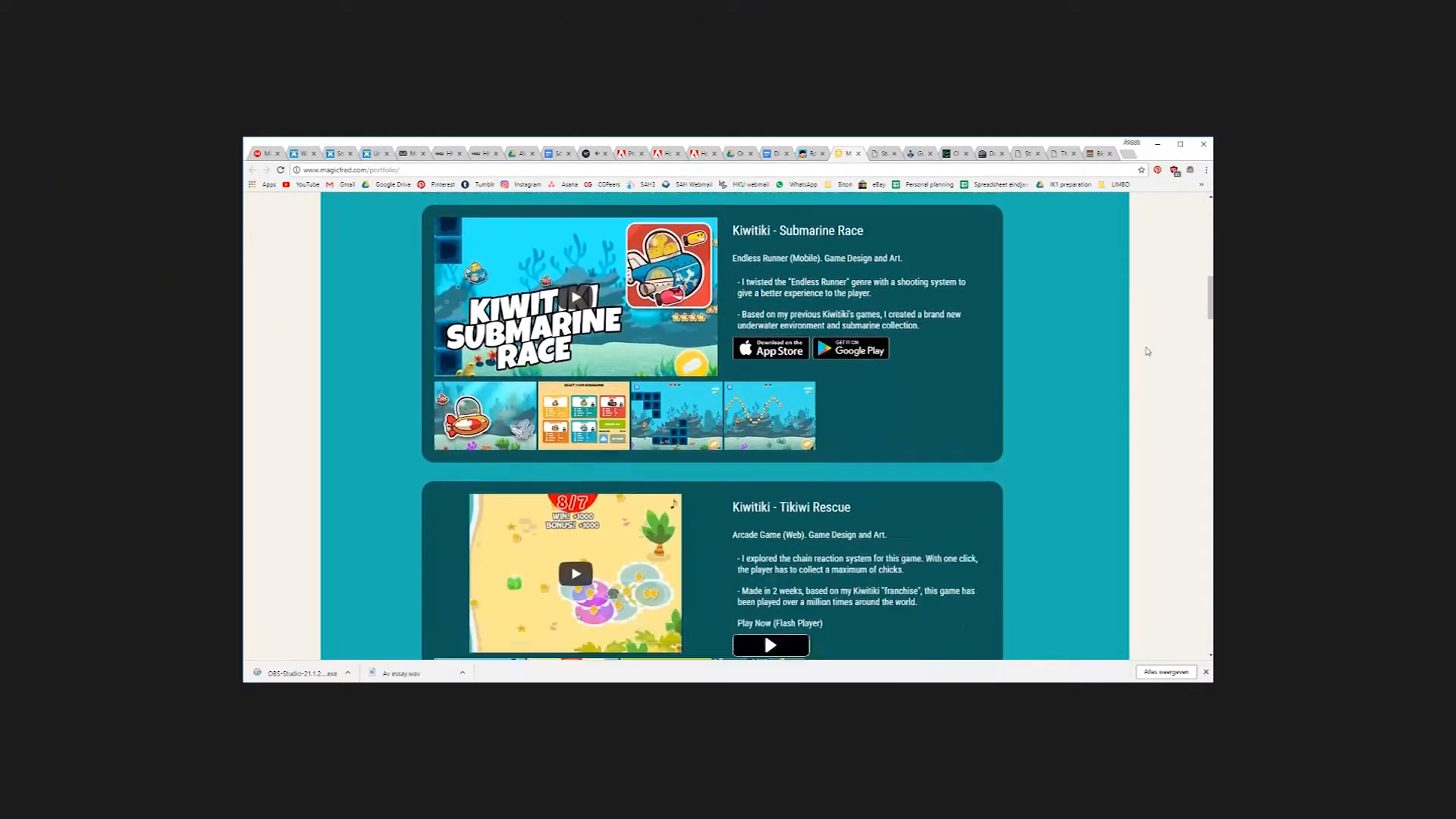
pyautogui.scroll(-3)
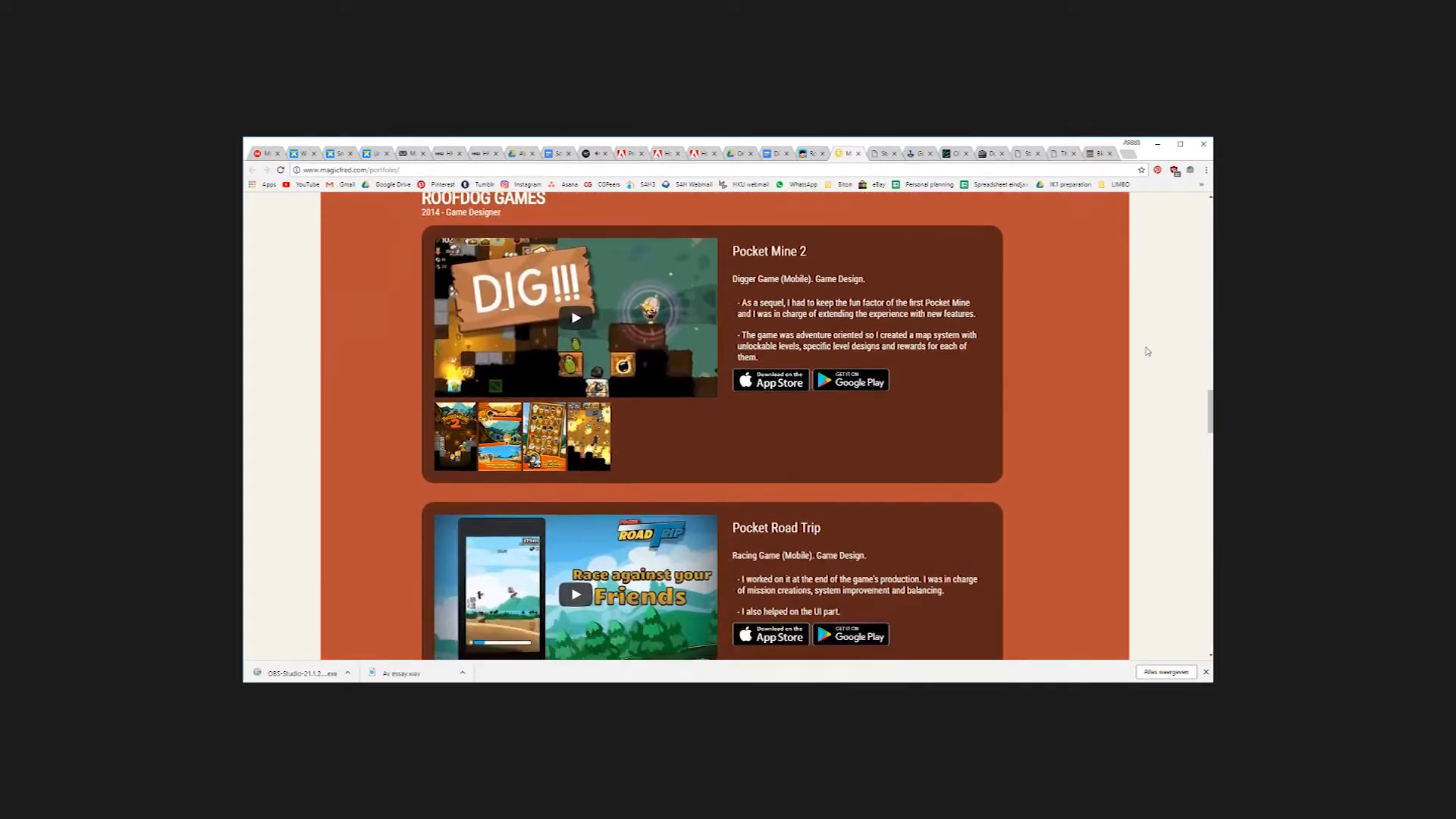
pyautogui.click(910, 153)
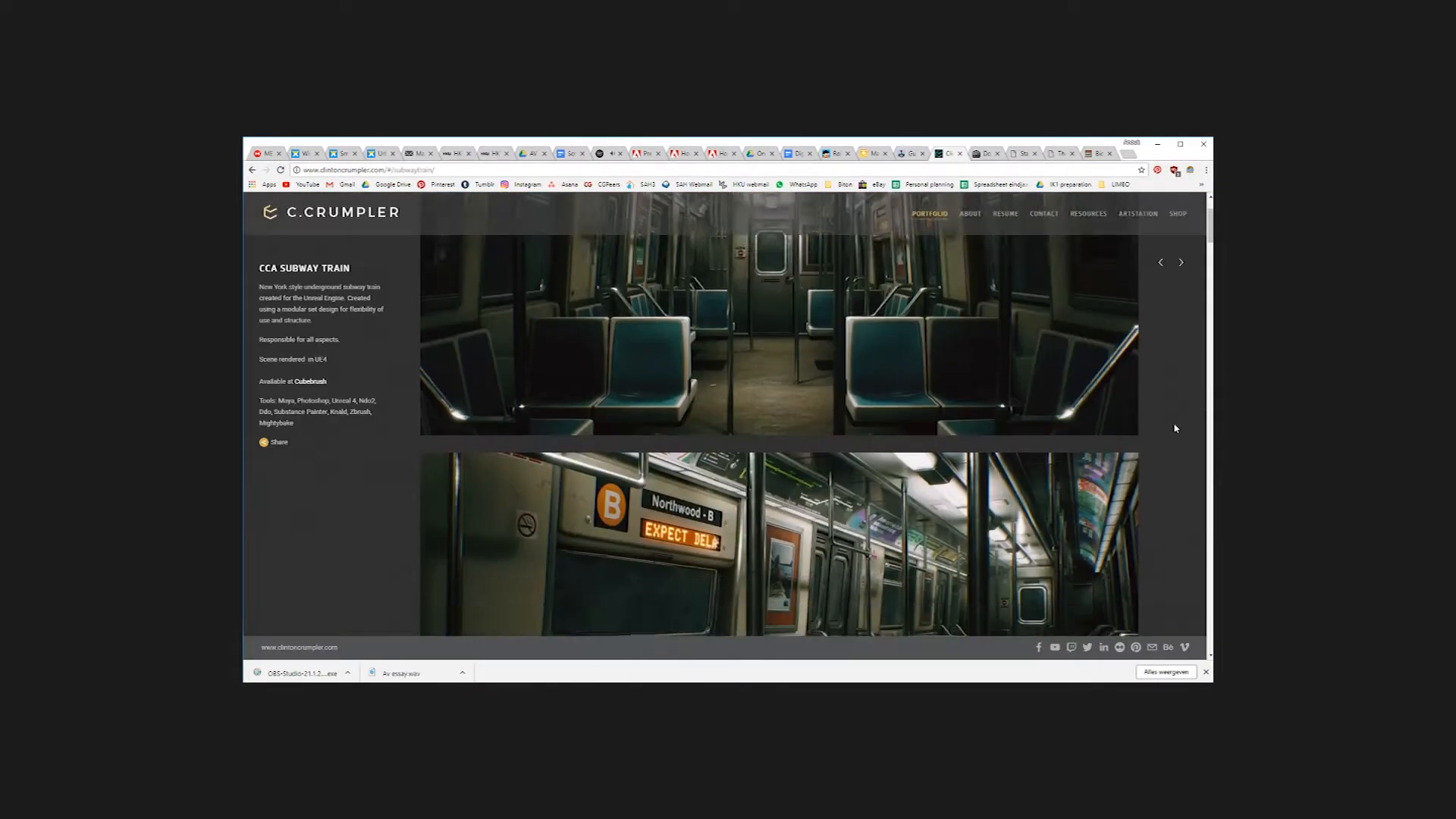
# Step: Move from the concept art gallery to the standalone3d page and scroll to the ZBrush models
pyautogui.scroll(-3)
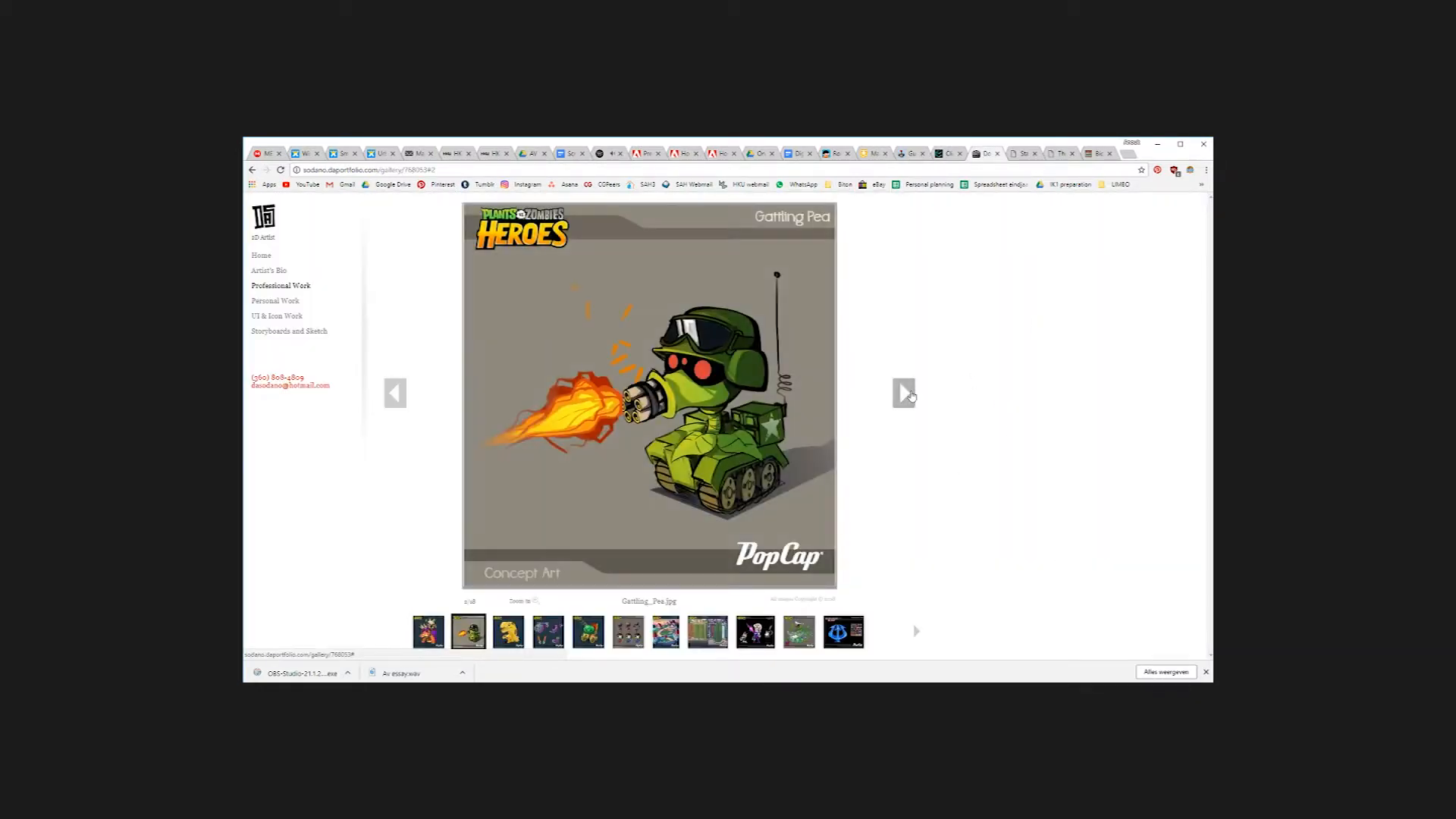
pyautogui.click(902, 393)
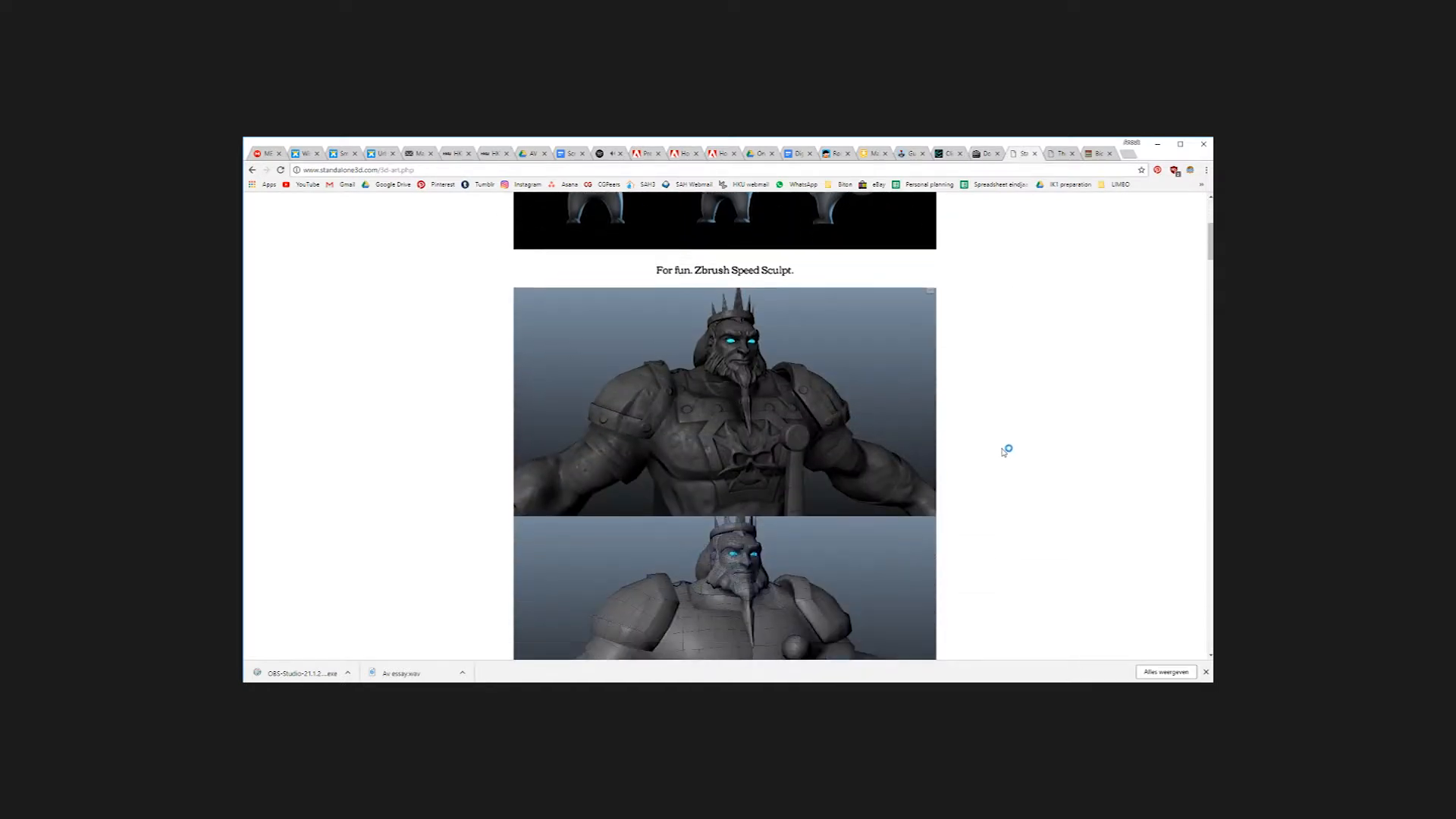
pyautogui.scroll(-3)
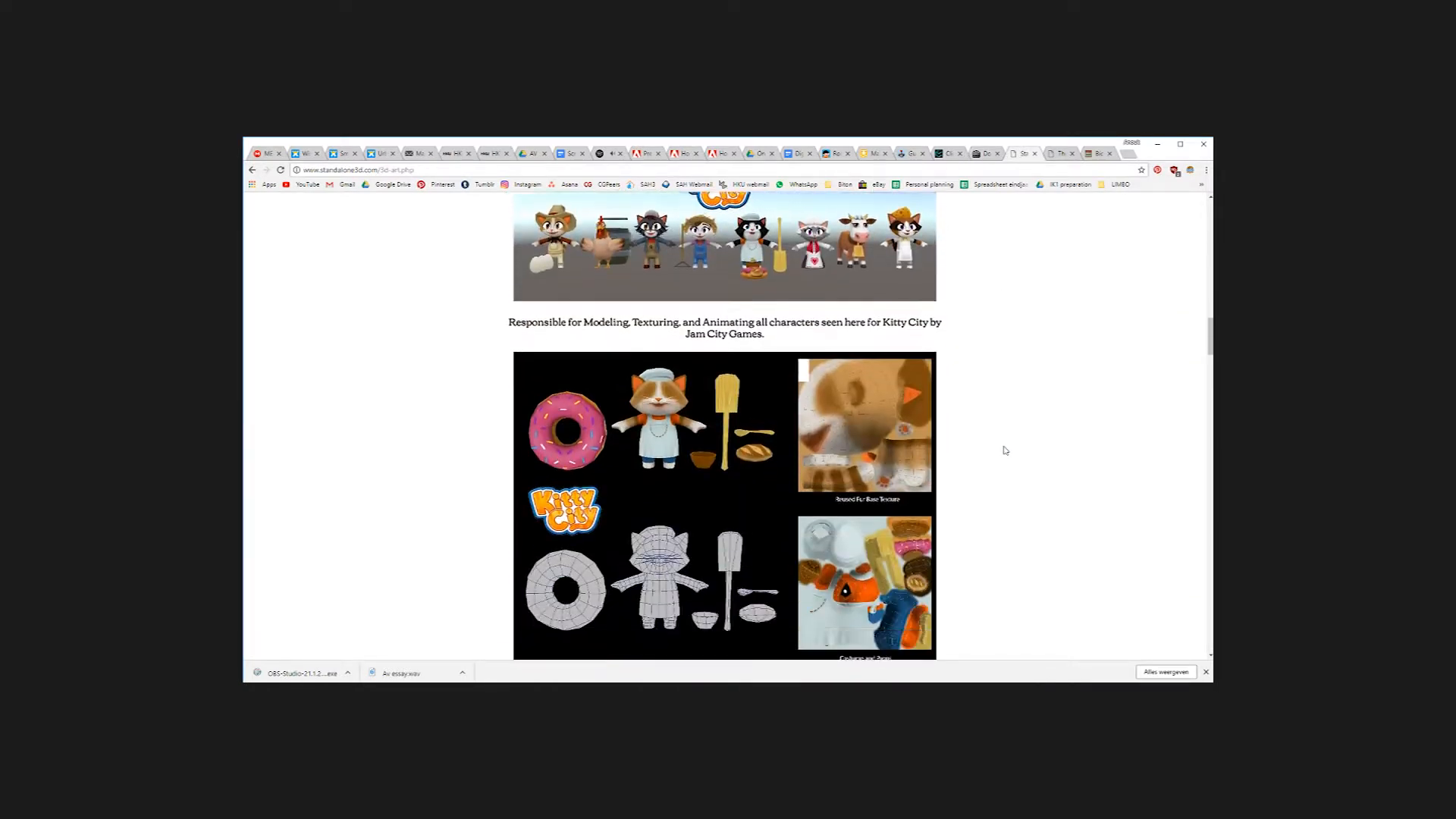
pyautogui.scroll(-3)
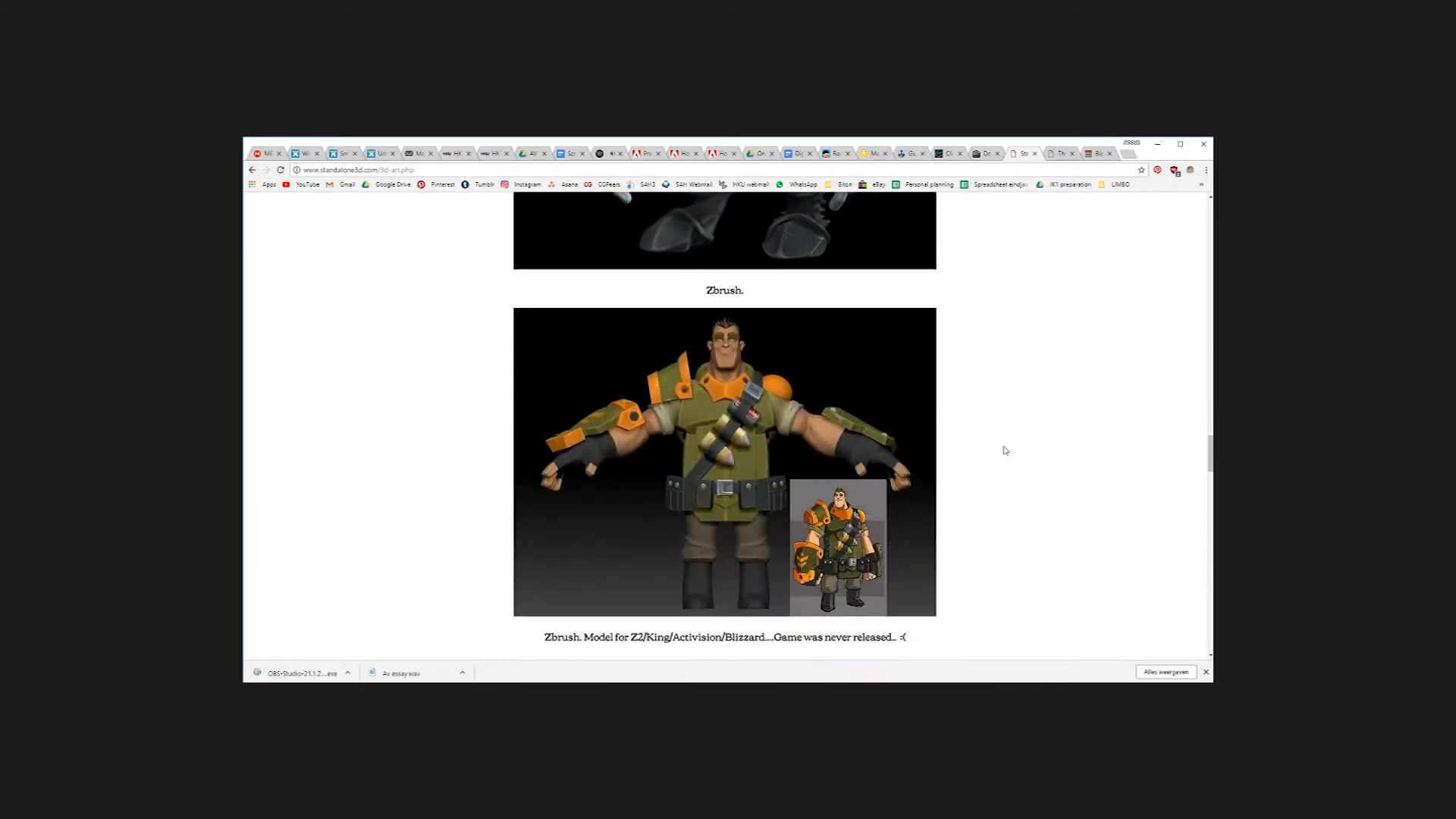
pyautogui.scroll(-3)
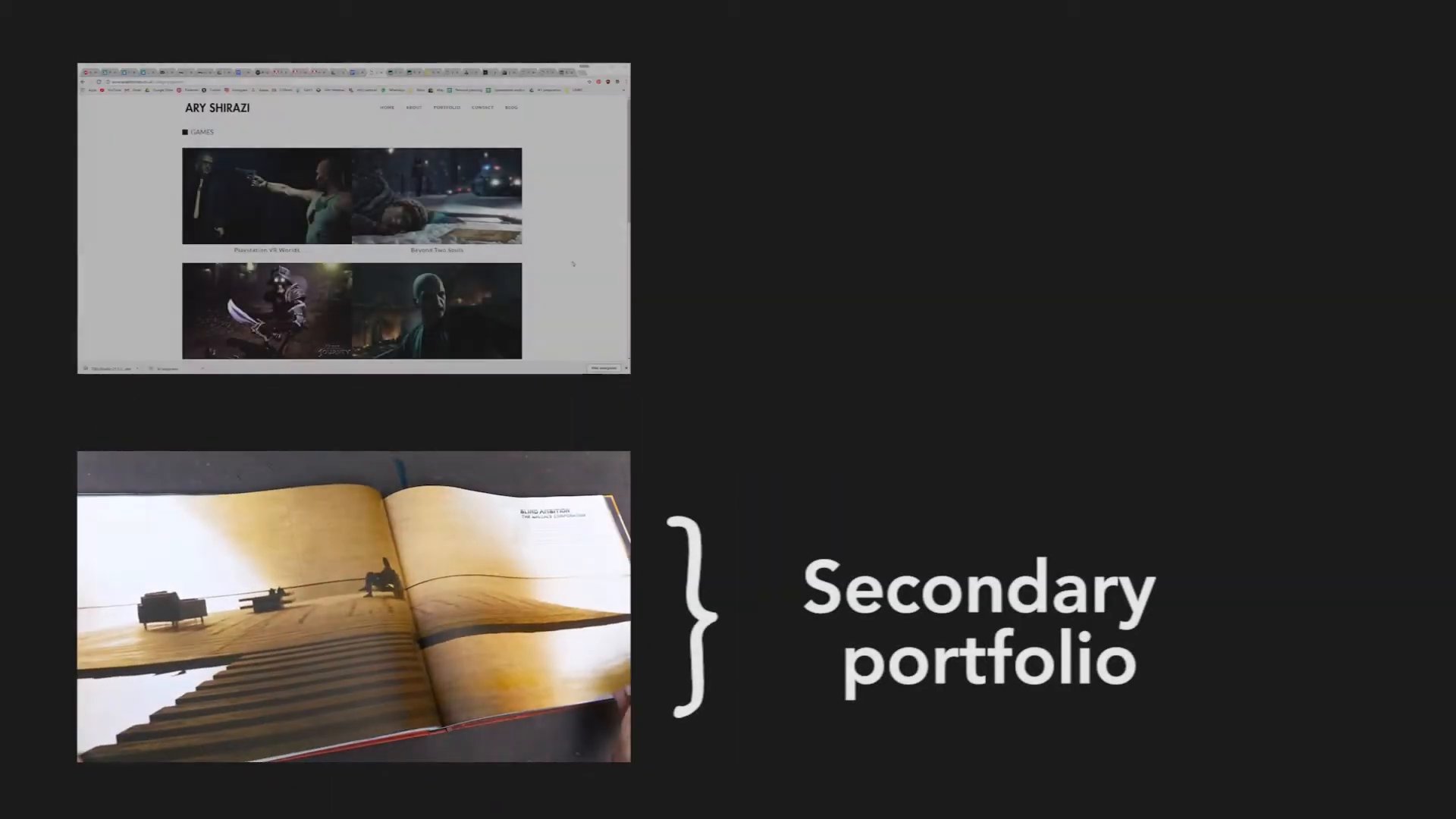
pyautogui.scroll(-3)
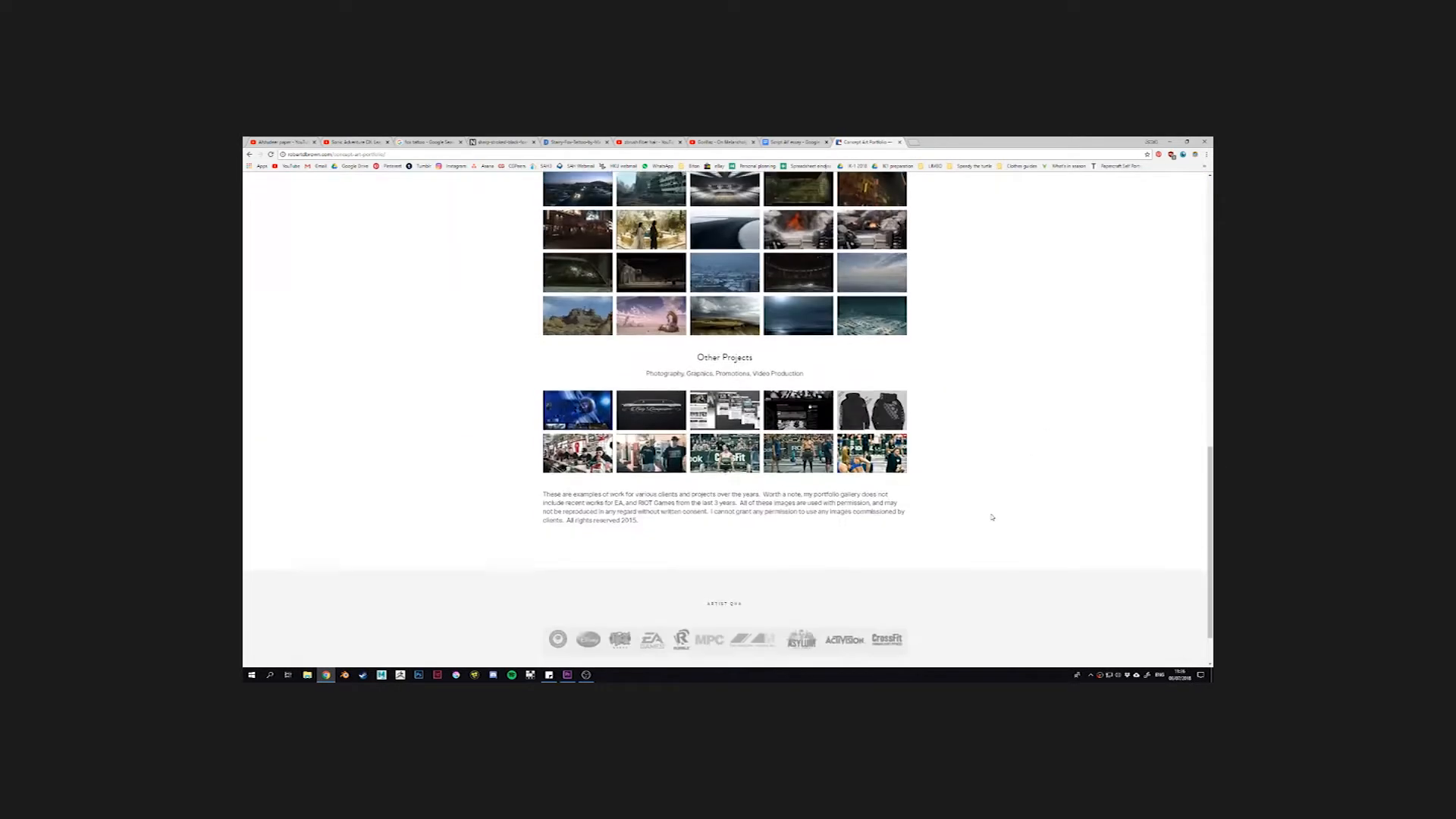
# Step: Open the concept artist's Contact, Social and Booking page from the top navigation
pyautogui.click(1111, 214)
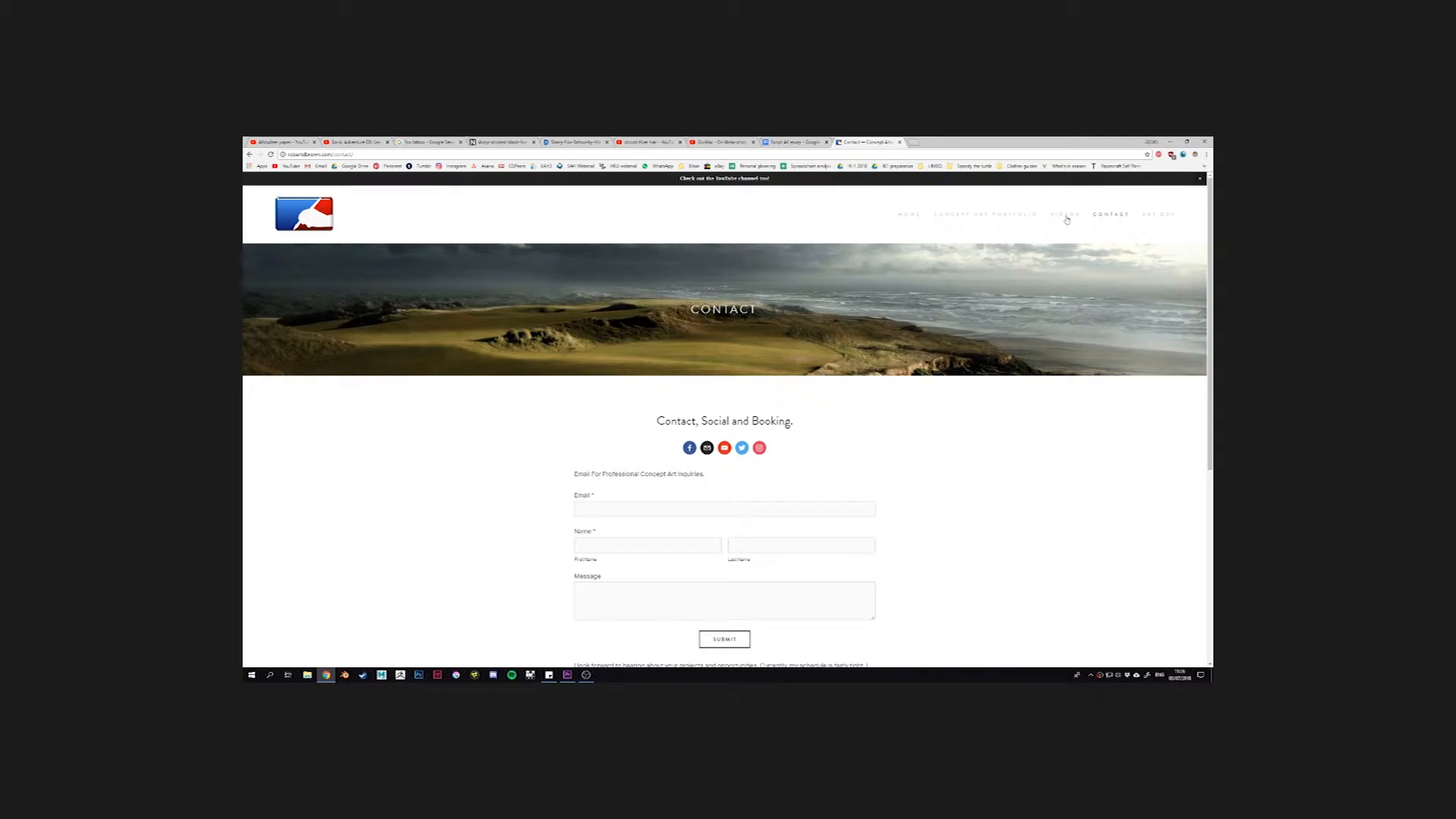
pyautogui.click(1064, 214)
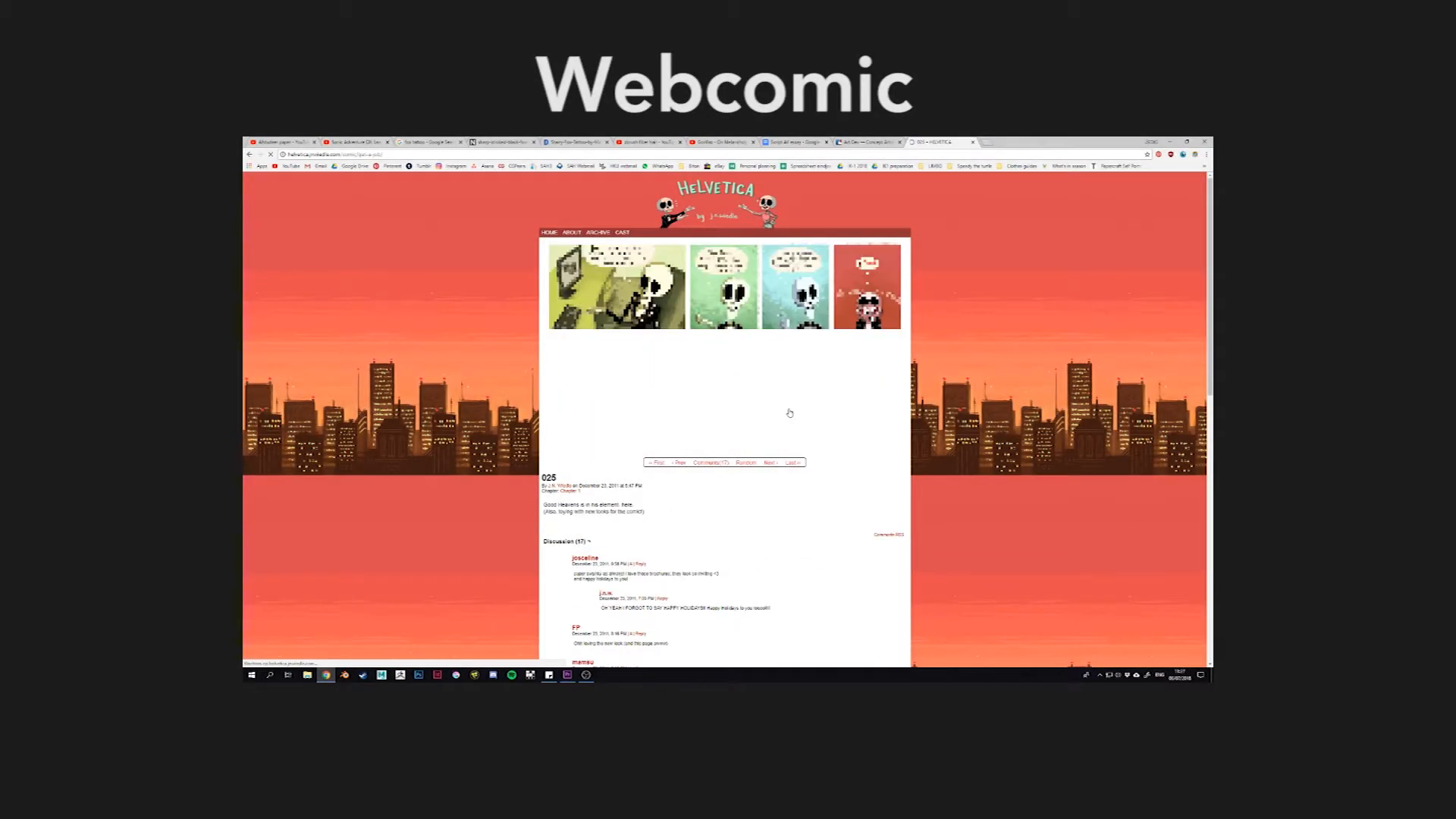
# Step: Page forward three times from Helvetica comic 025 through 027 and beyond
pyautogui.click(769, 462)
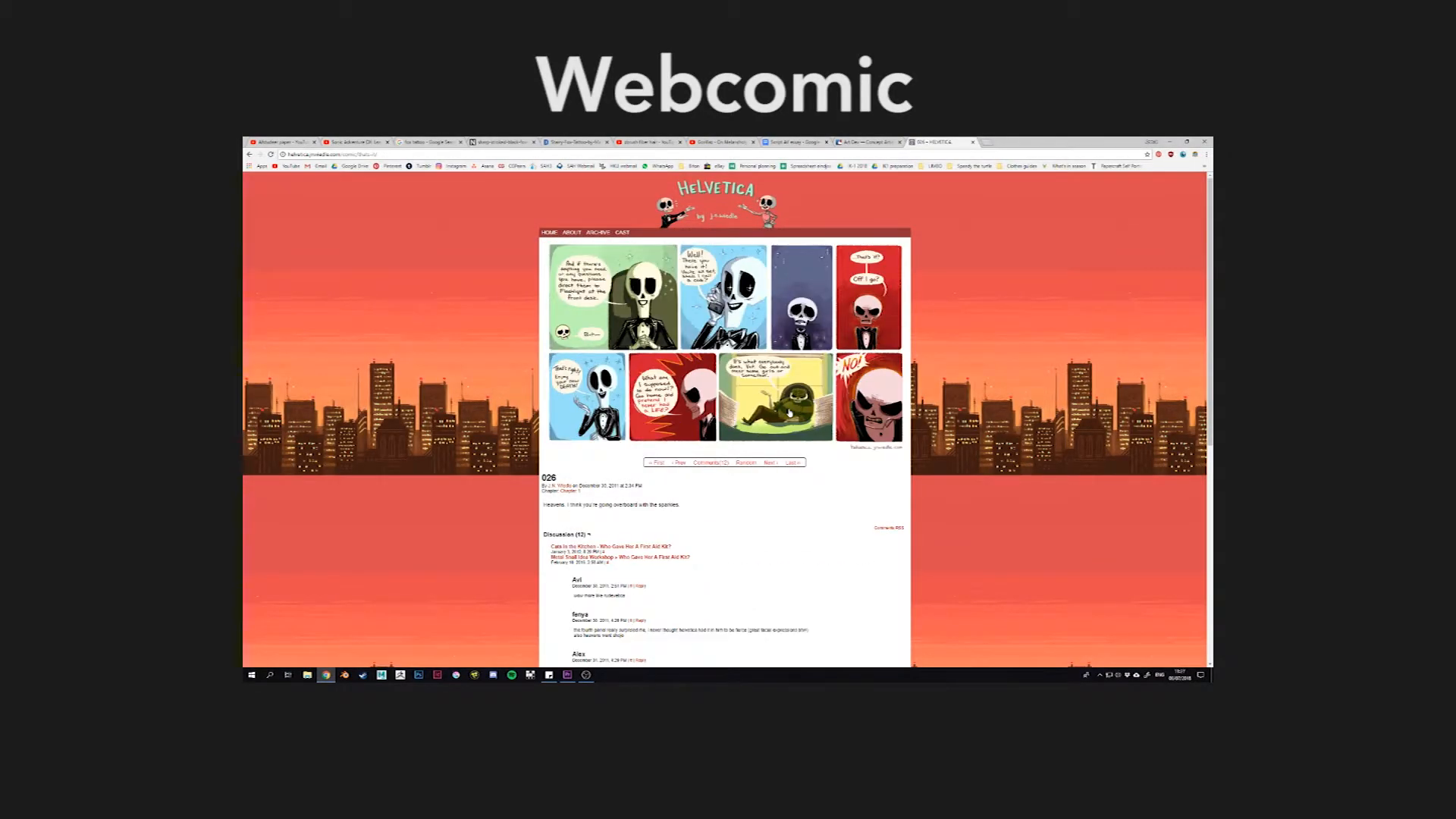
pyautogui.click(769, 463)
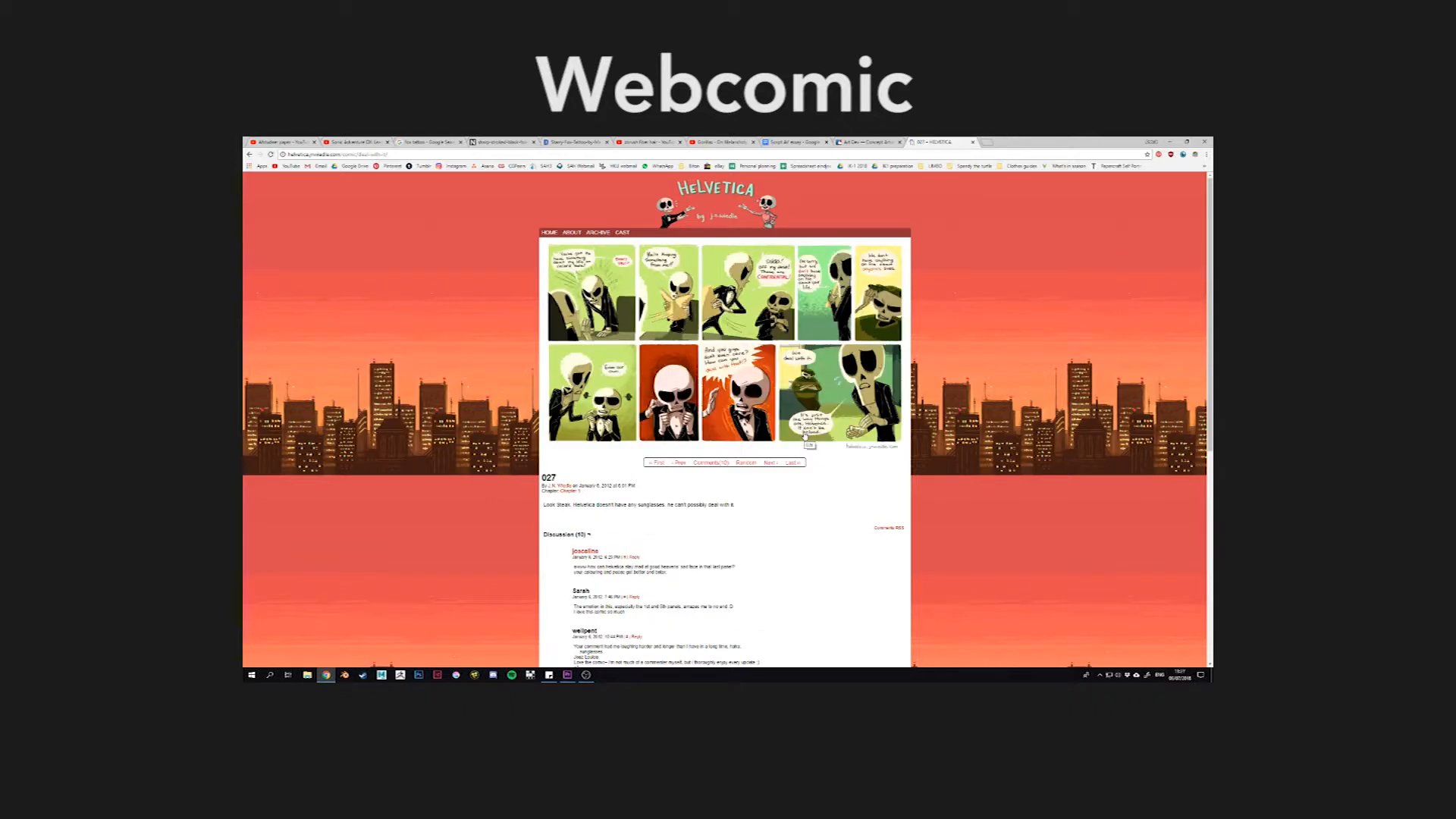
pyautogui.click(768, 462)
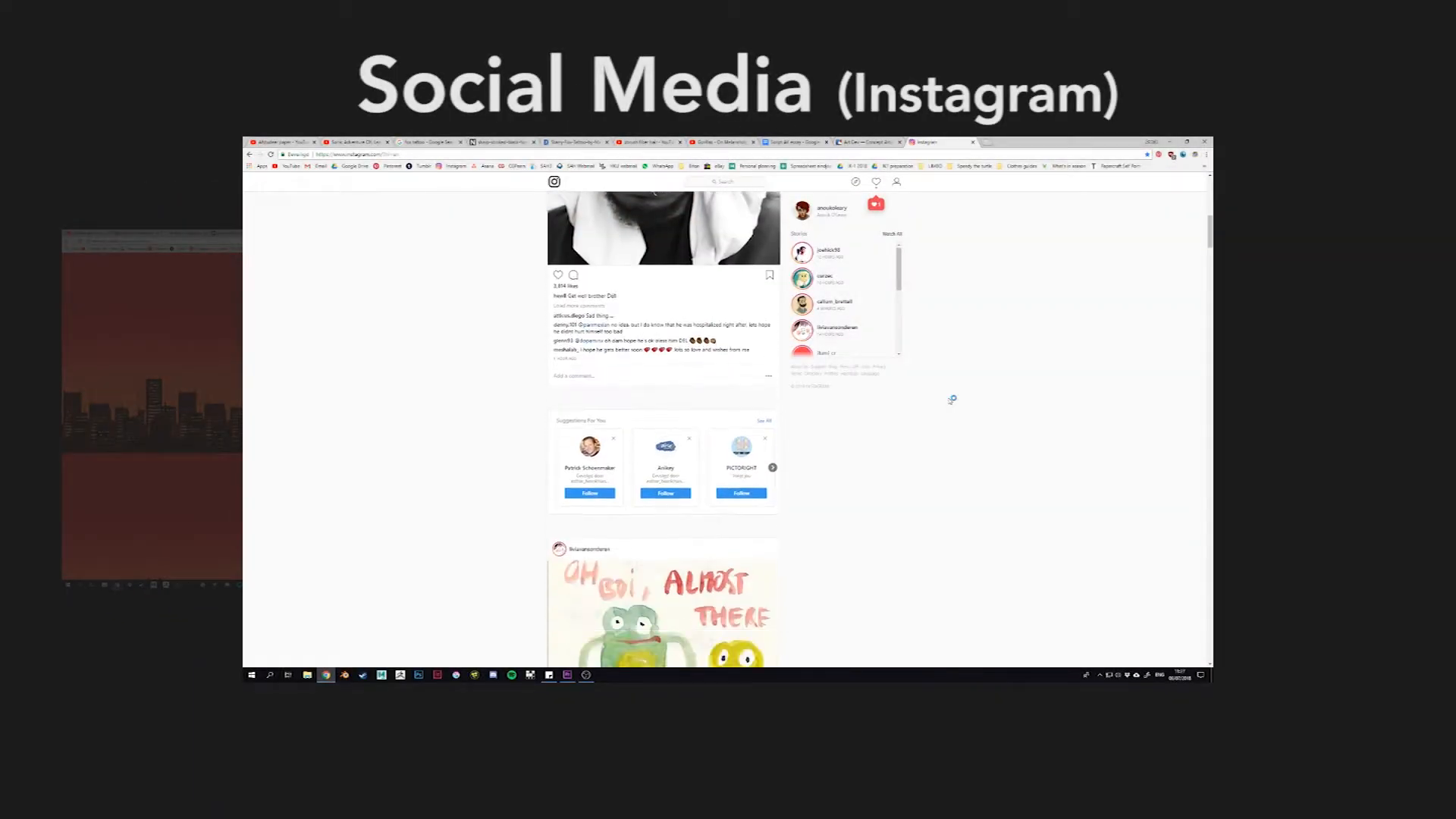
# Step: Scroll down through the Instagram home feed
pyautogui.scroll(-3)
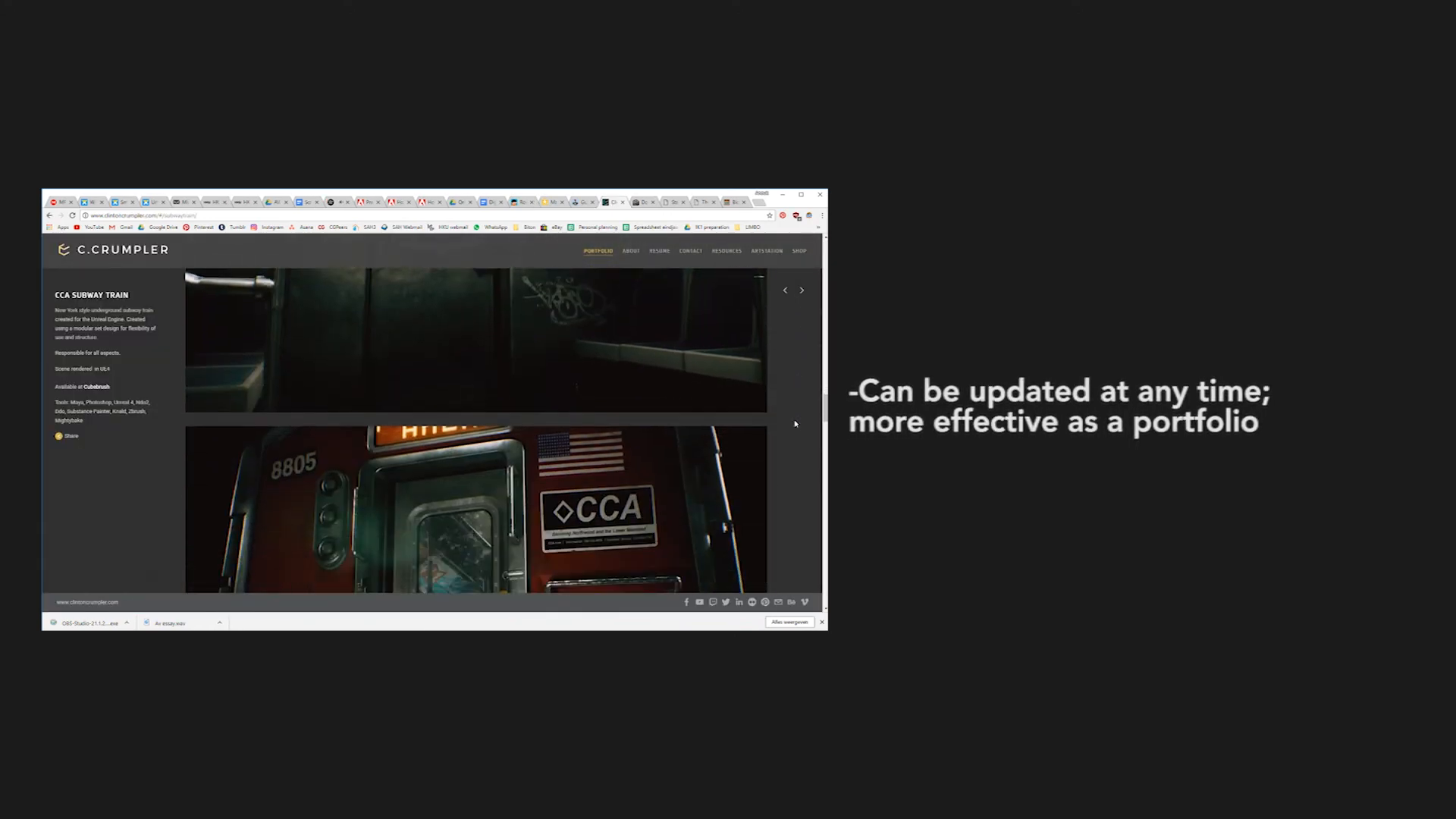
# Step: Advance from CCA Subway Train to the VR City Alley project
pyautogui.click(801, 290)
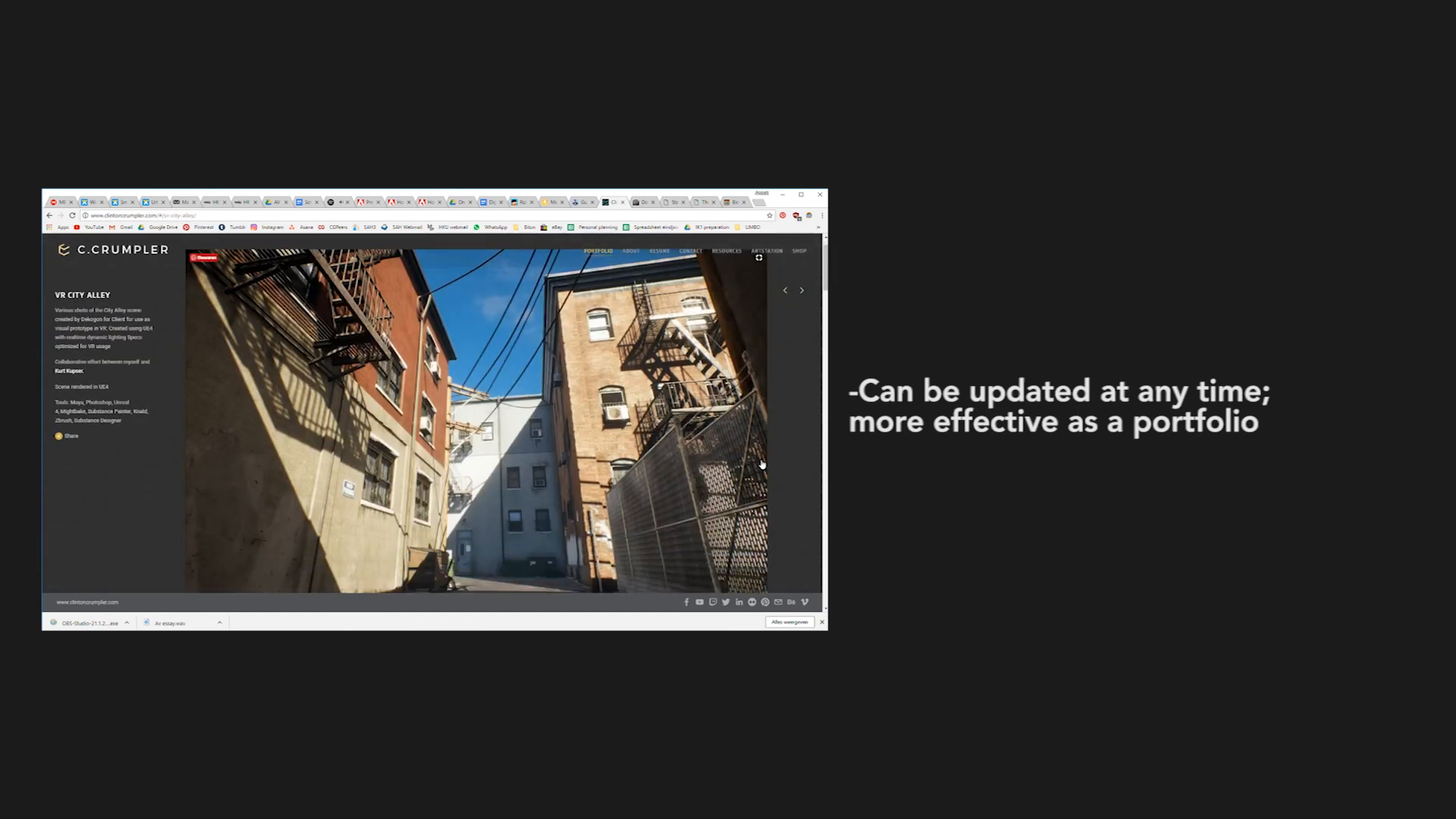